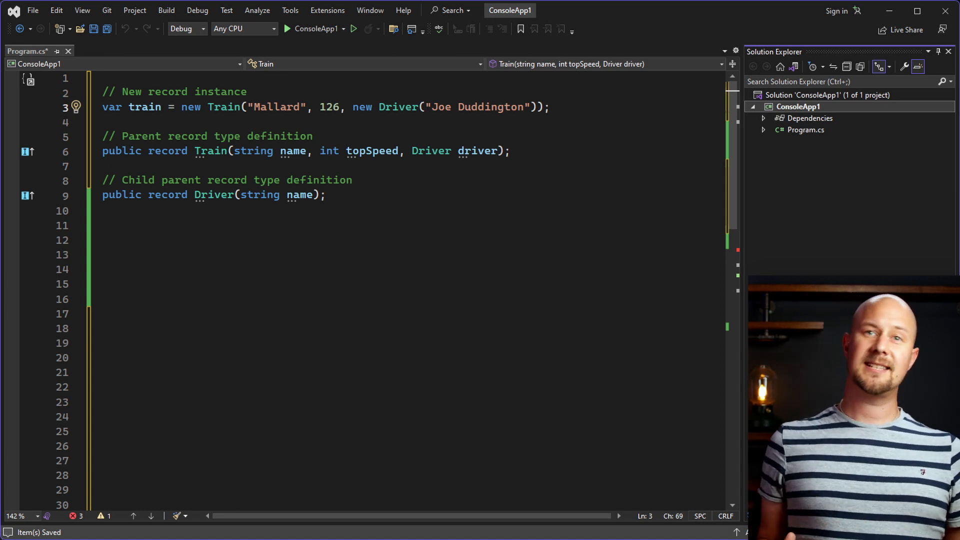
pyautogui.write('train.name = "New Value"; // NOT ALLOWED!!')
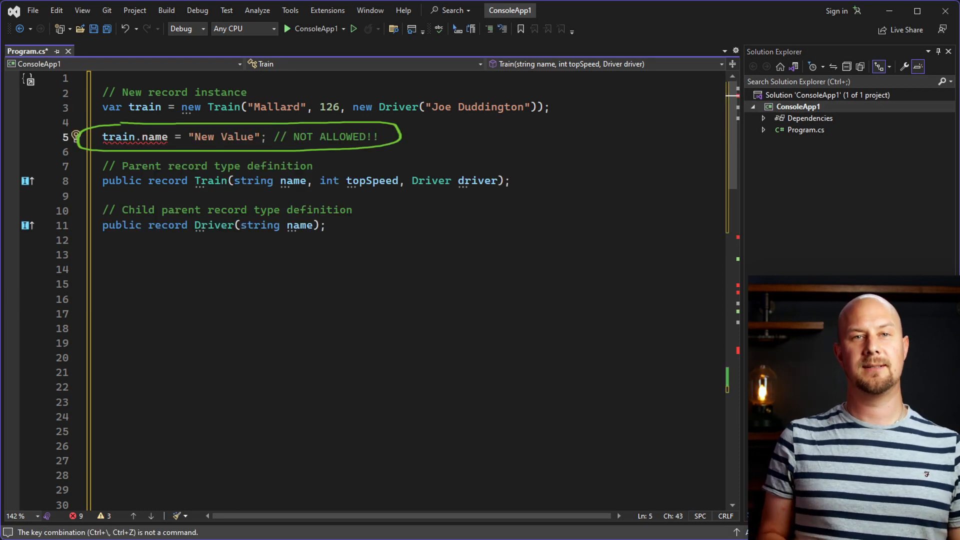